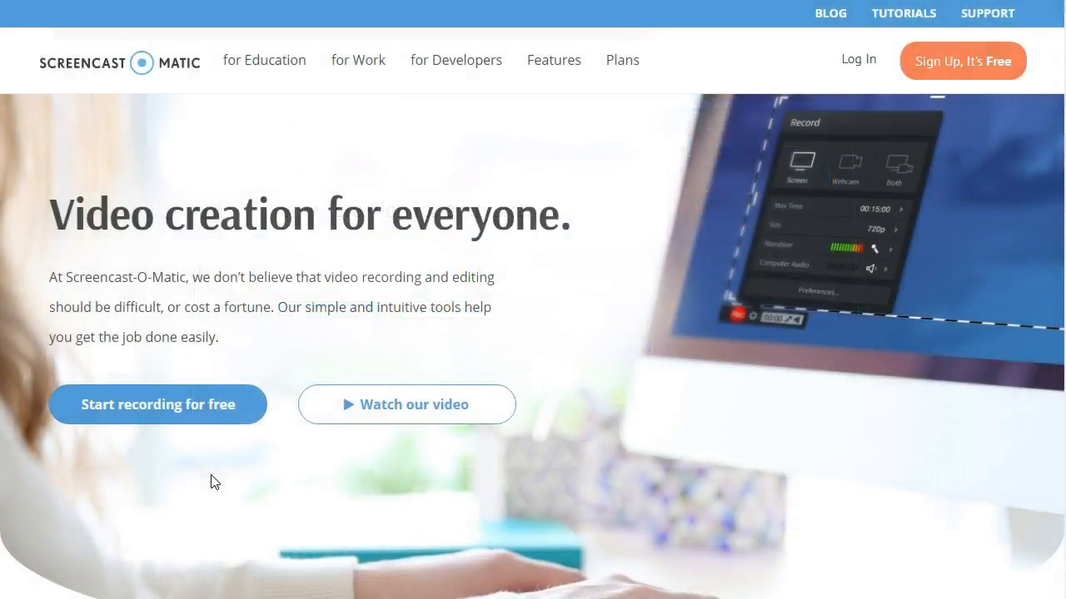
# Step: Launch the free screen recorder from the Screencast-O-Matic website
pyautogui.click(157, 405)
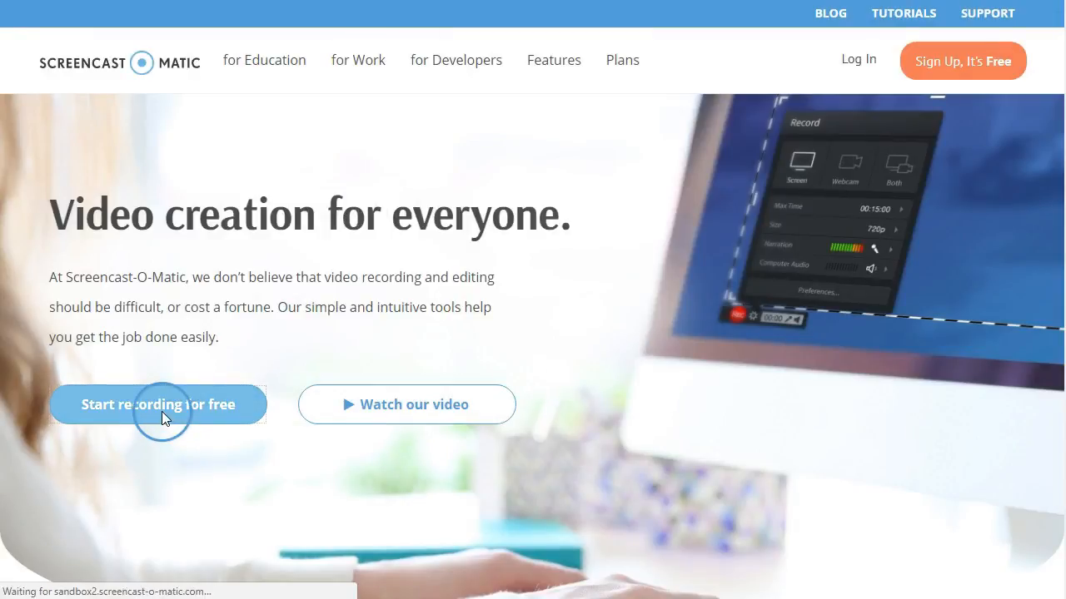
pyautogui.click(156, 404)
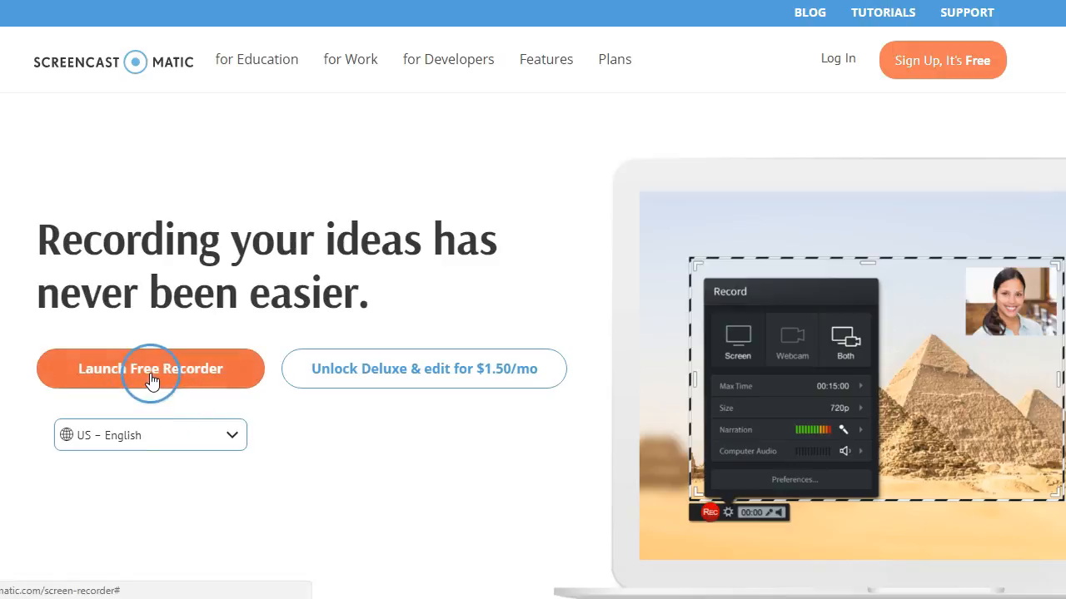
pyautogui.click(150, 369)
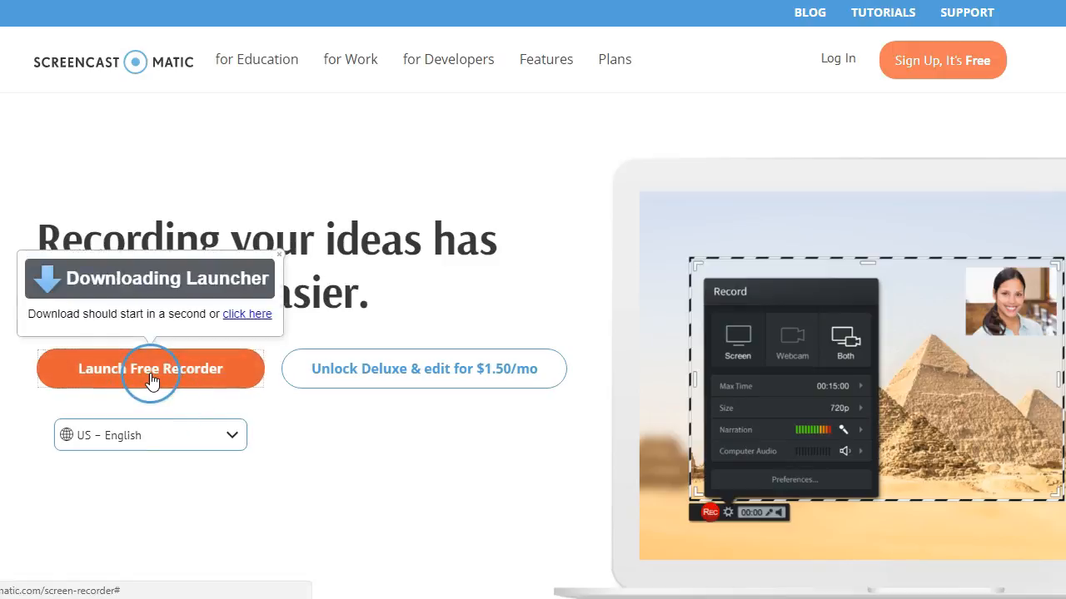
pyautogui.click(150, 369)
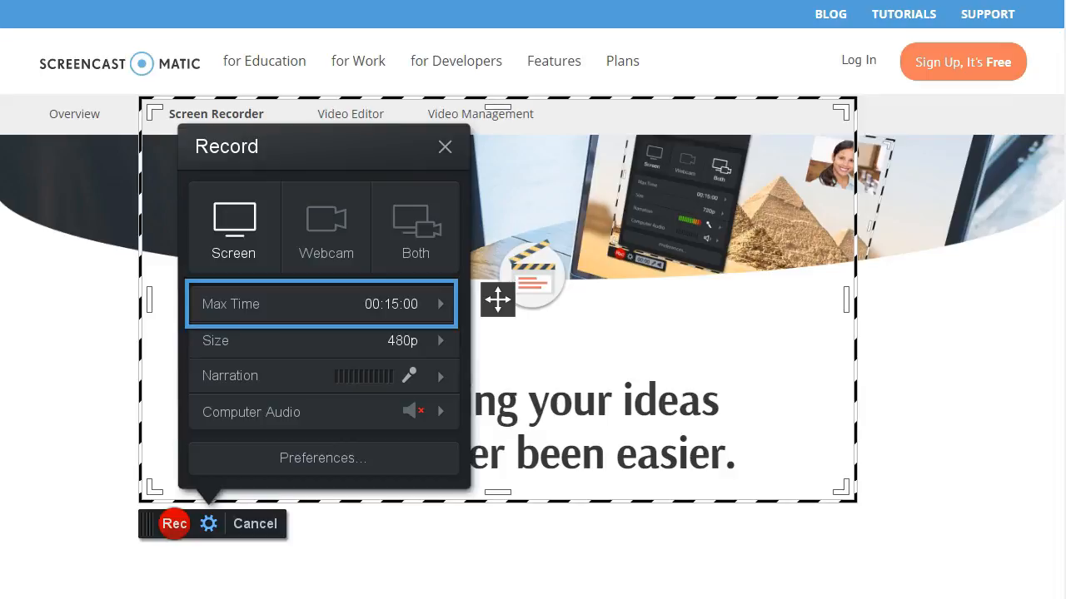
pyautogui.moveTo(448, 312)
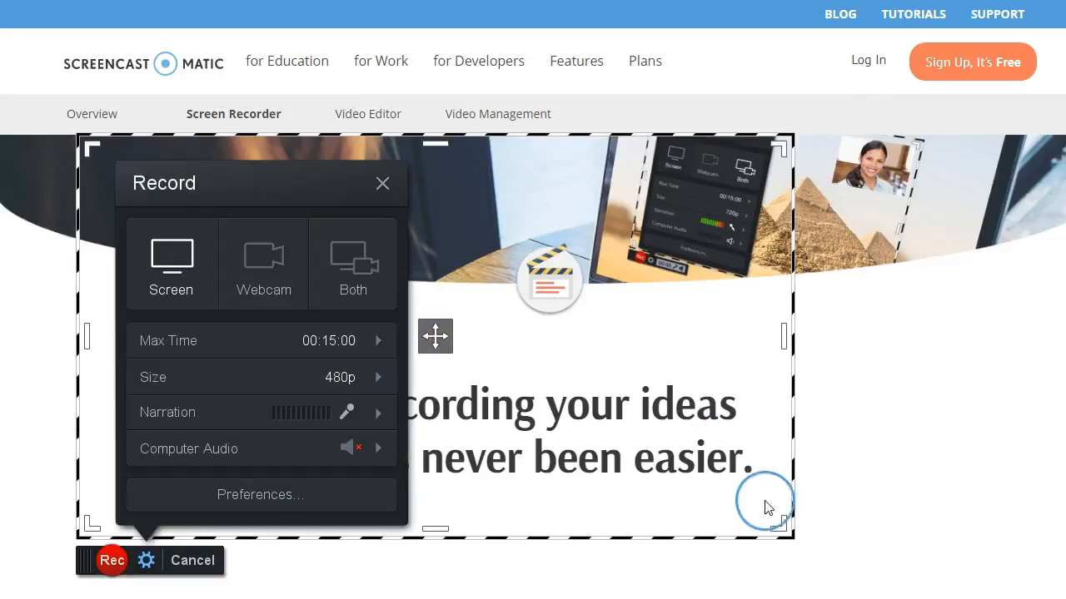
# Step: Resize the capture frame to a custom 816 × 488 area around the page headline
pyautogui.click(383, 183)
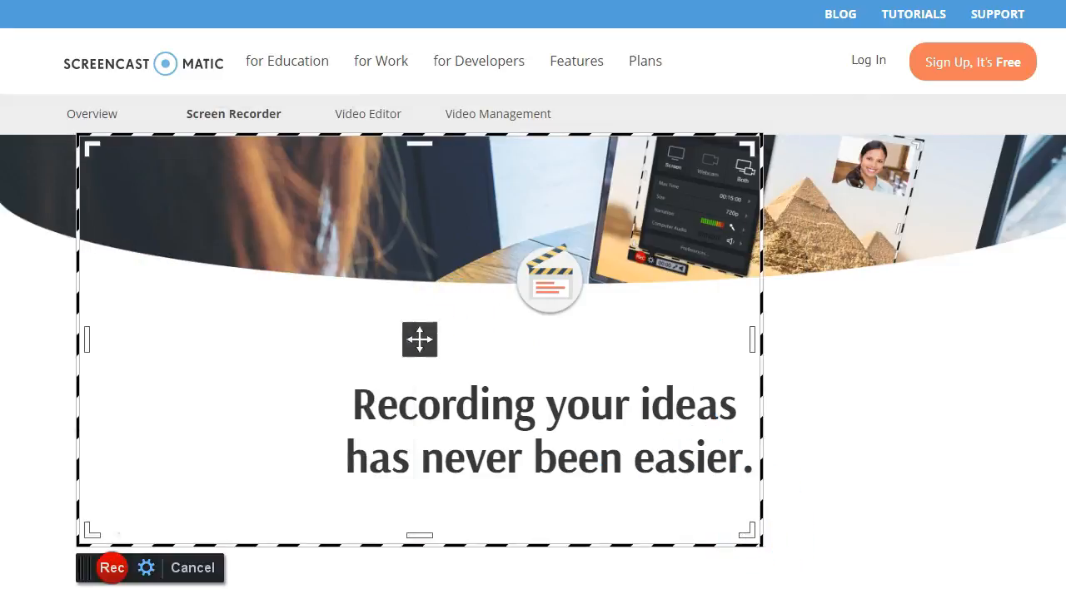
pyautogui.click(146, 567)
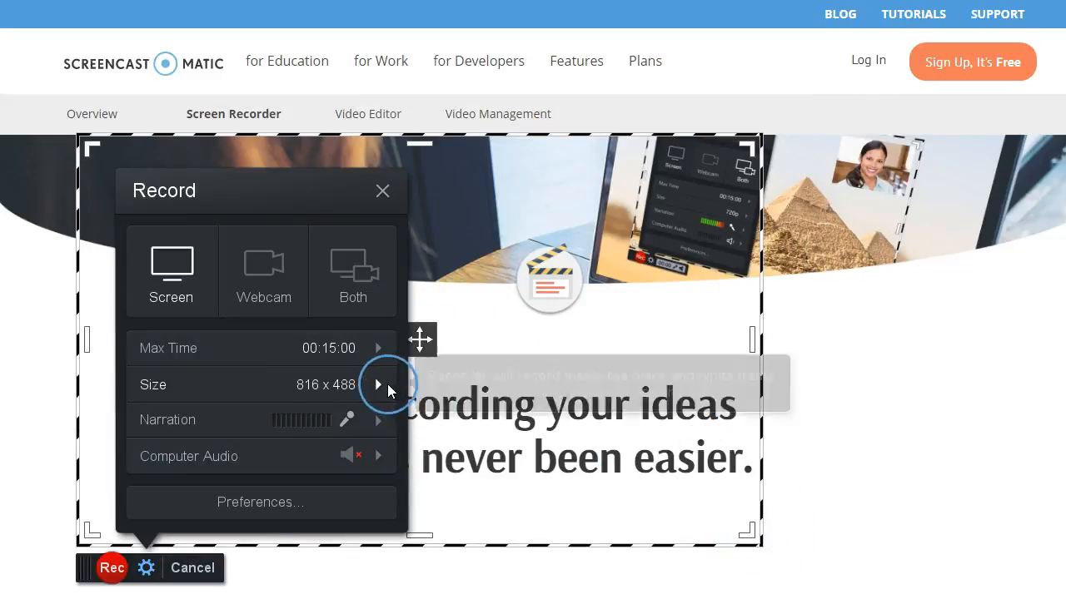
pyautogui.click(378, 385)
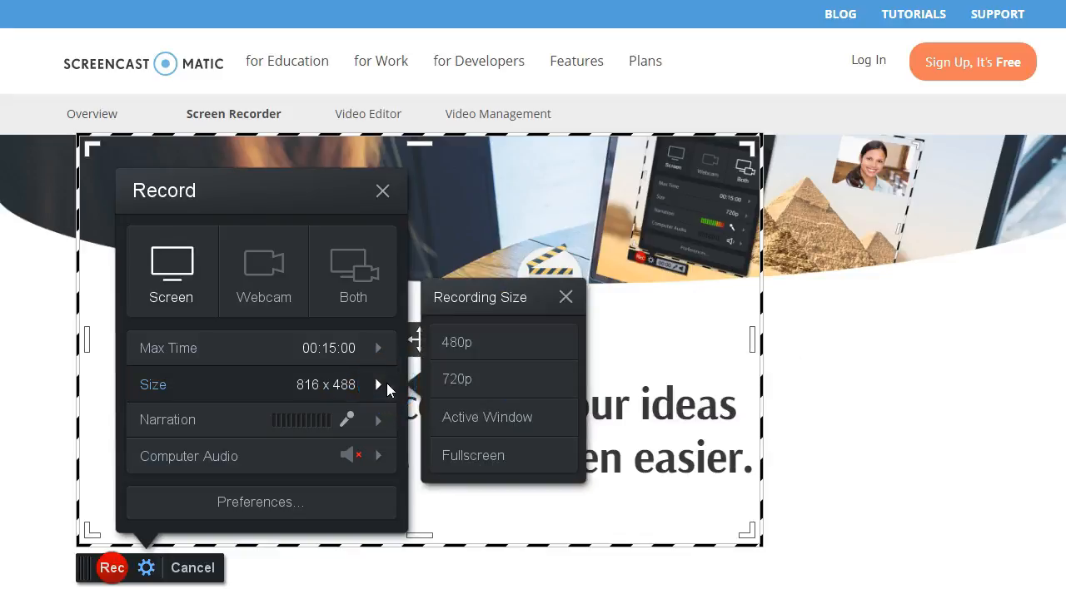
pyautogui.click(566, 296)
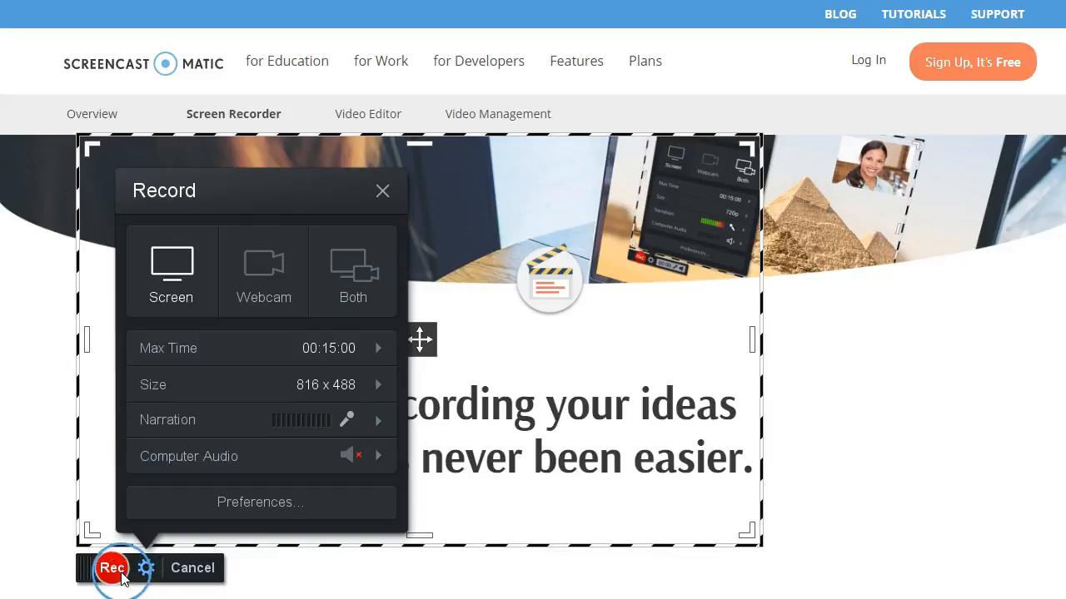
# Step: Record about three seconds of the capture area and finish to show the preview
pyautogui.click(112, 568)
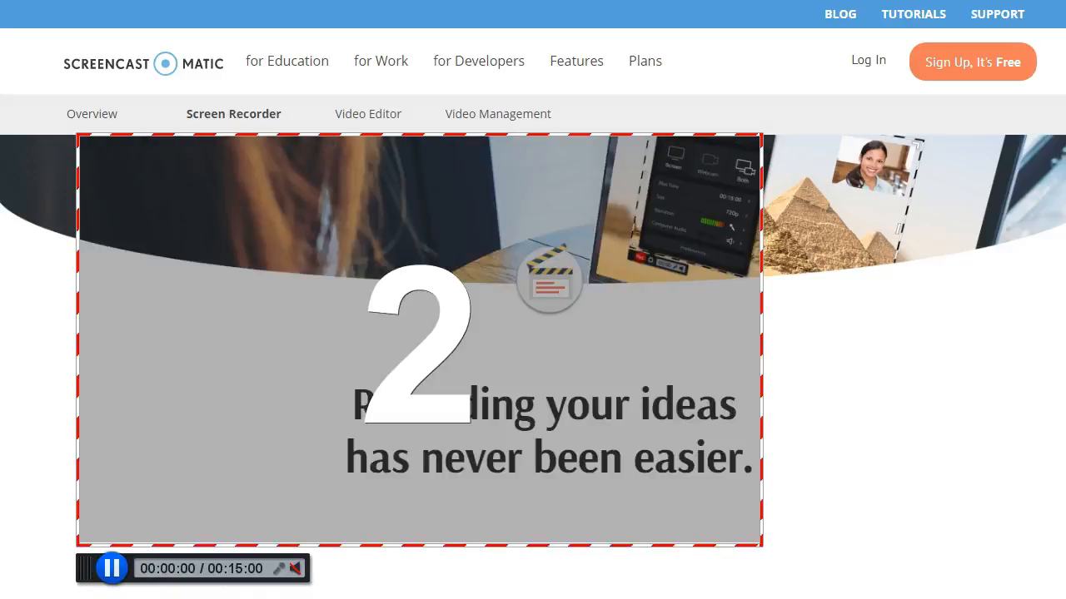
pyautogui.click(110, 569)
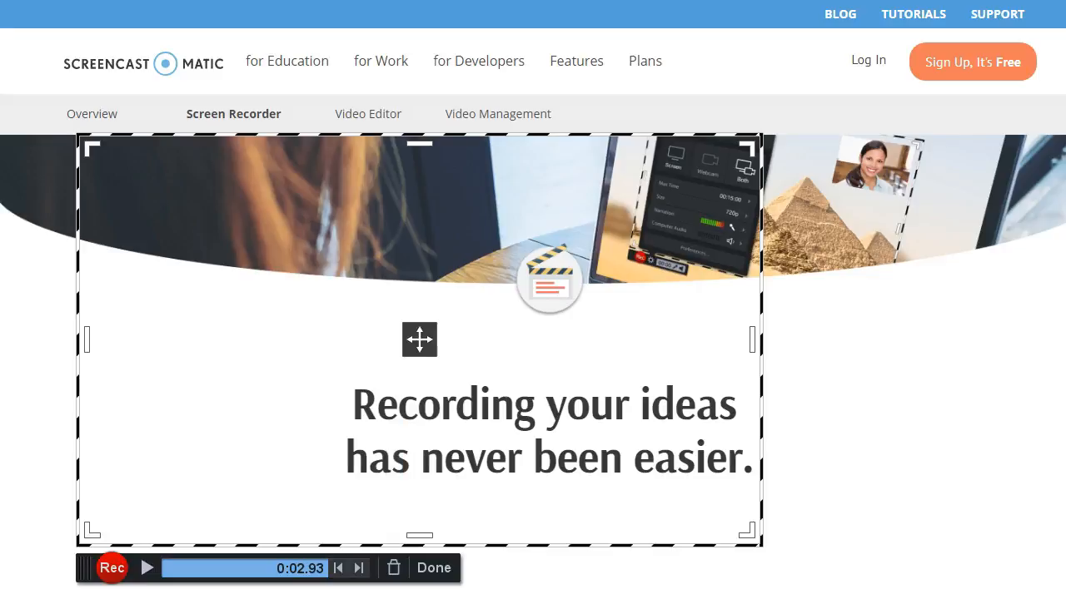
pyautogui.click(432, 568)
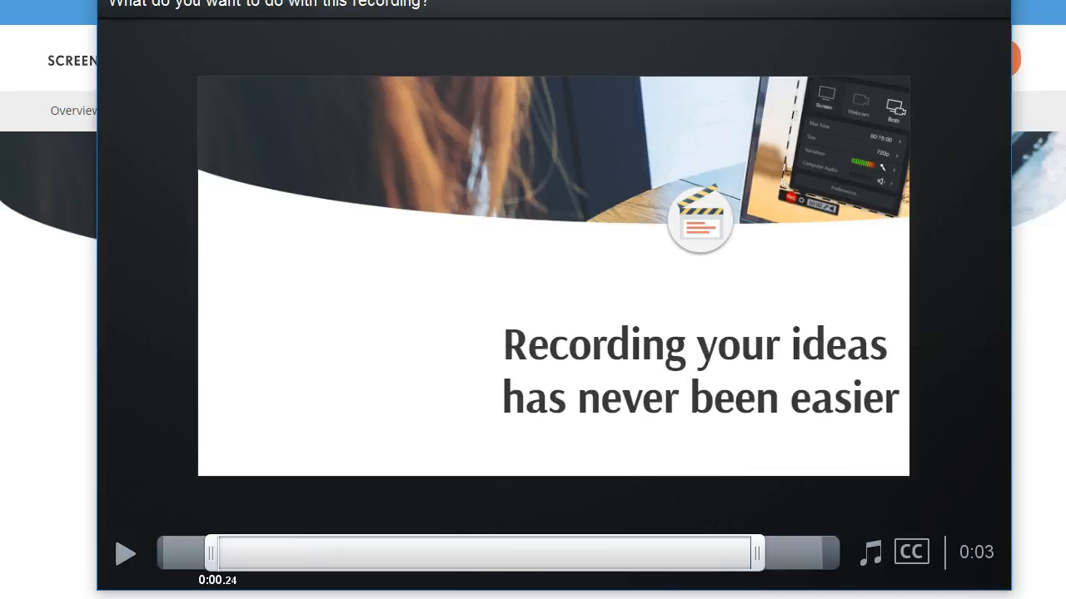
# Step: Upload the clip to Screencast-O-Matic as 'Screen Recorder Demo' and copy its share link
pyautogui.click(869, 552)
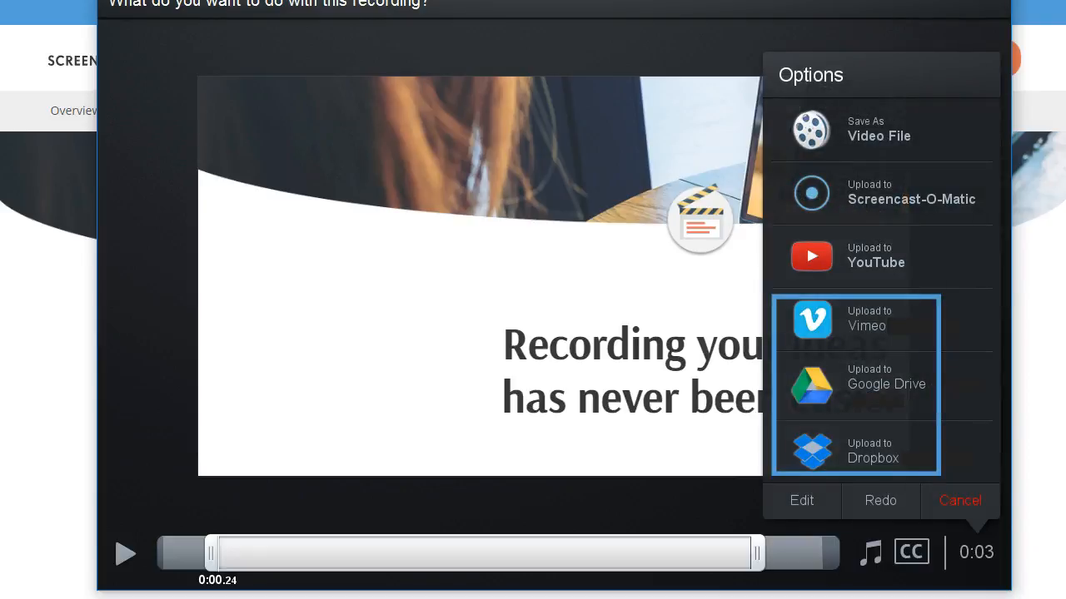
pyautogui.click(881, 193)
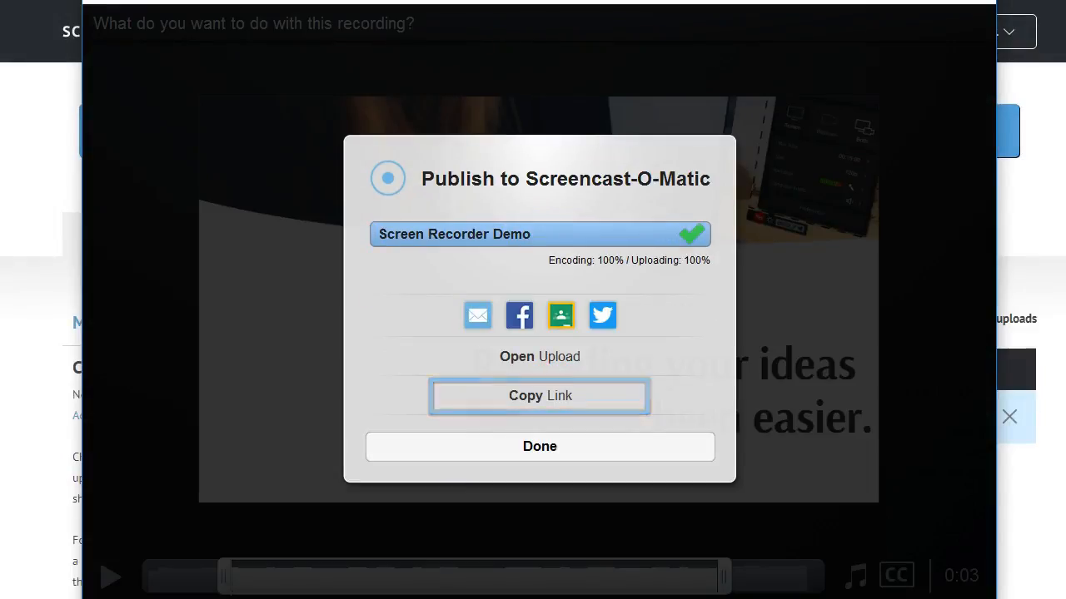
pyautogui.moveTo(539, 314)
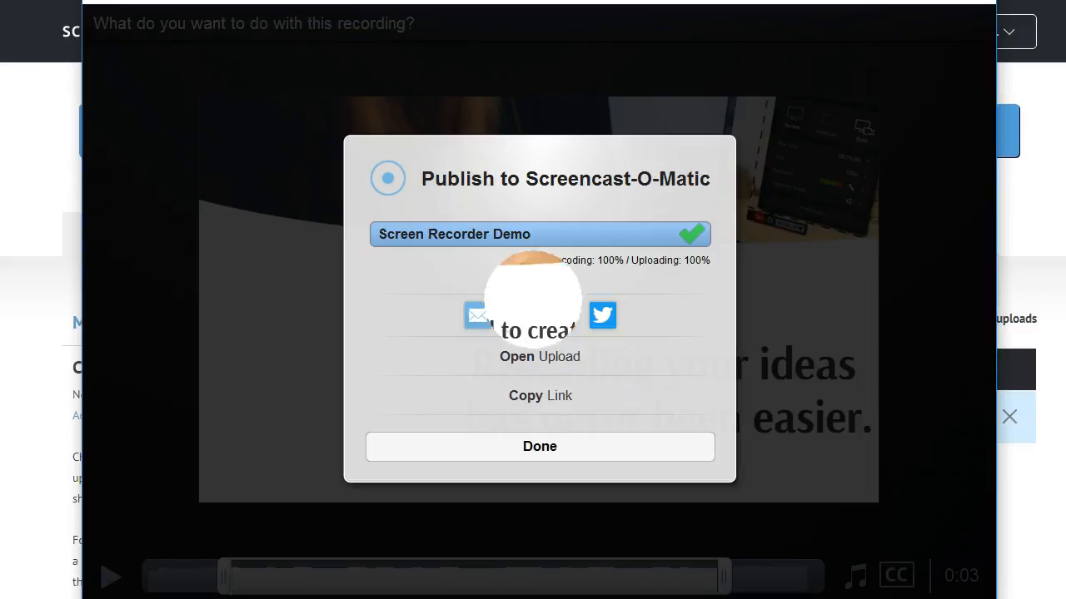
pyautogui.click(539, 446)
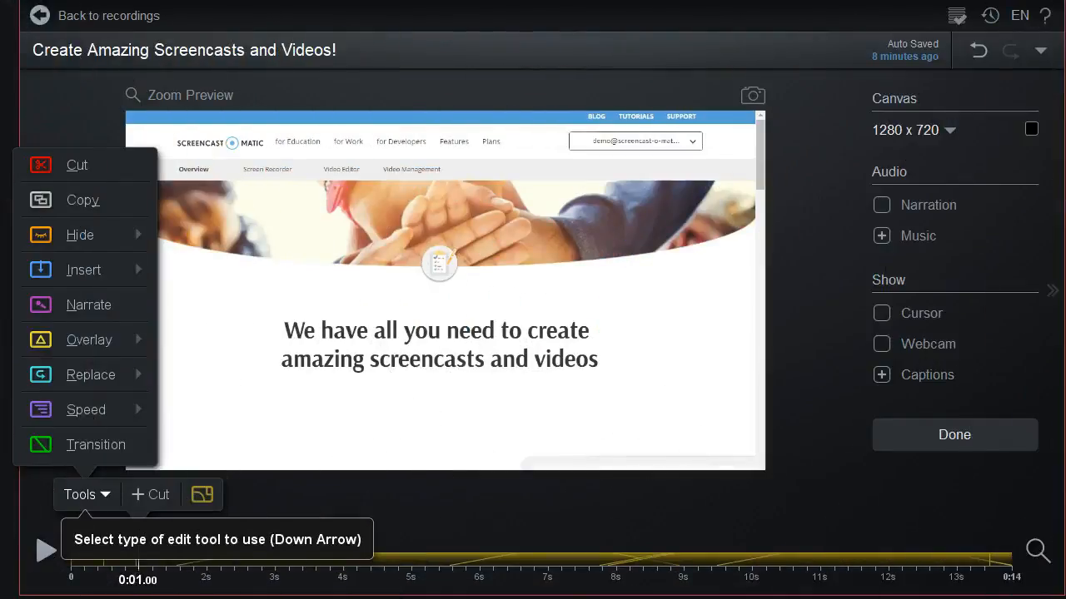